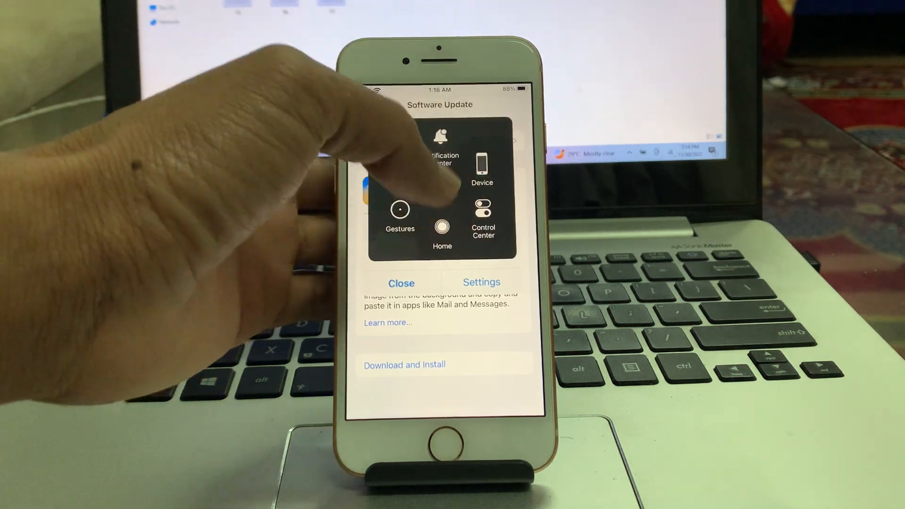
Return to the Home screen from Software Update via the AssistiveTouch Home button.
{"action": "left_click", "coordinate": [442, 225]}
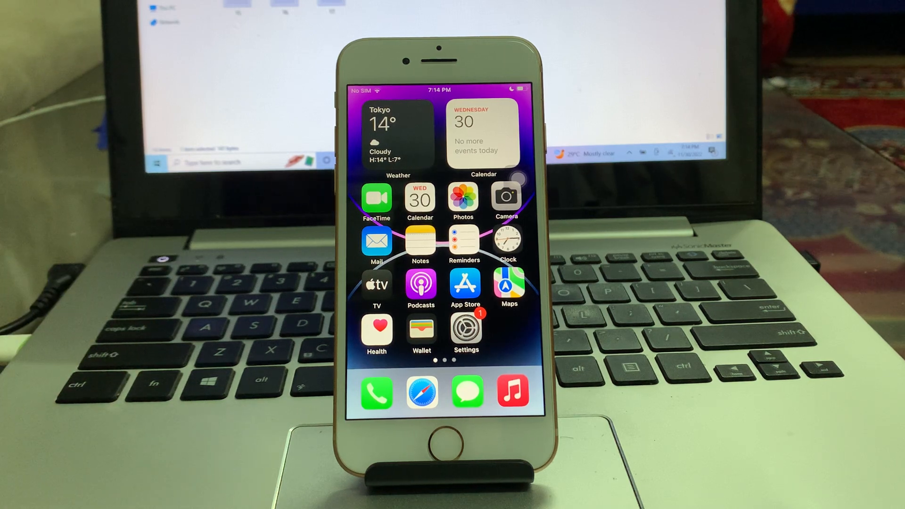
In Date & Time, disable Set Automatically and choose Abu Dhabi, U.A.E. as the time zone.
{"action": "left_click", "coordinate": [465, 329]}
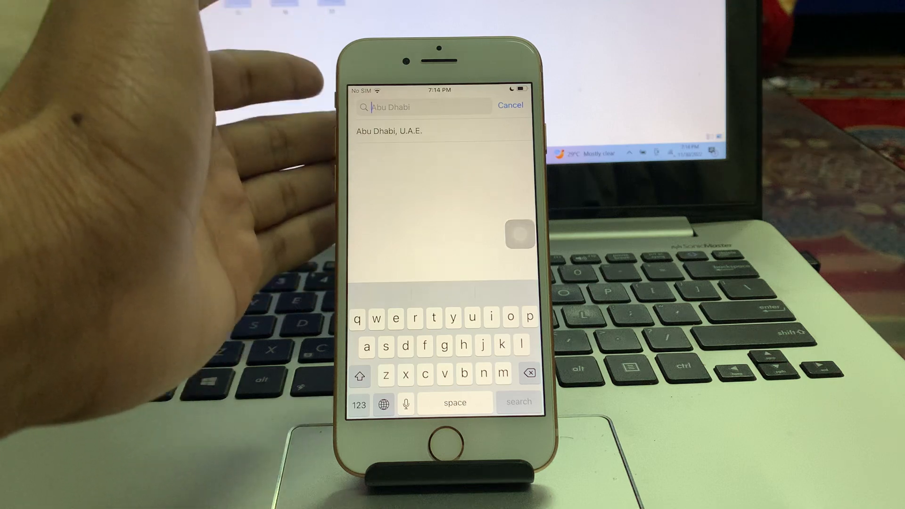
{"action": "left_click", "coordinate": [389, 131]}
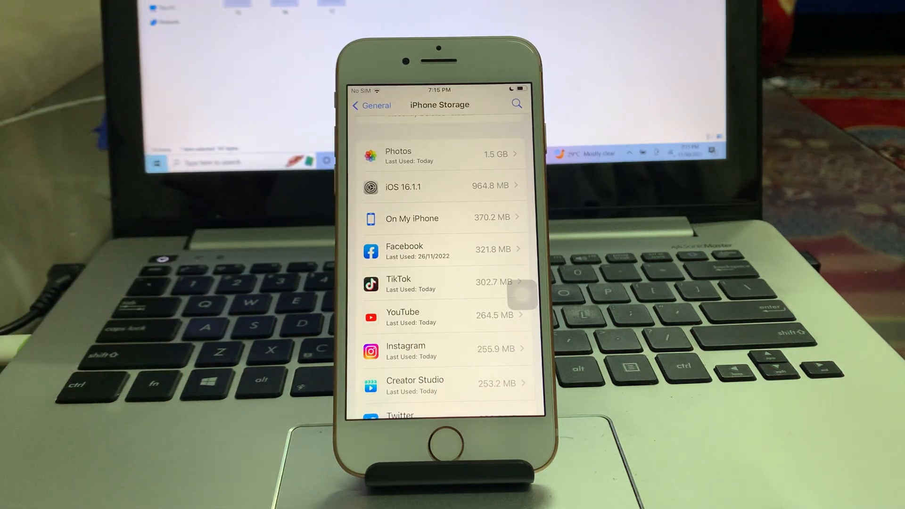
View the iOS 16.1.1 entry in iPhone Storage, then return to the General list.
{"action": "left_click", "coordinate": [438, 186]}
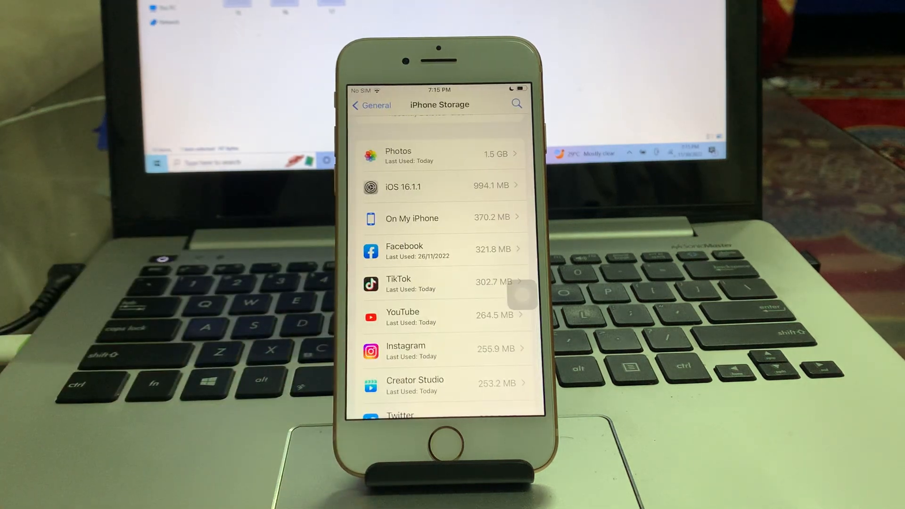
{"action": "left_click", "coordinate": [371, 105]}
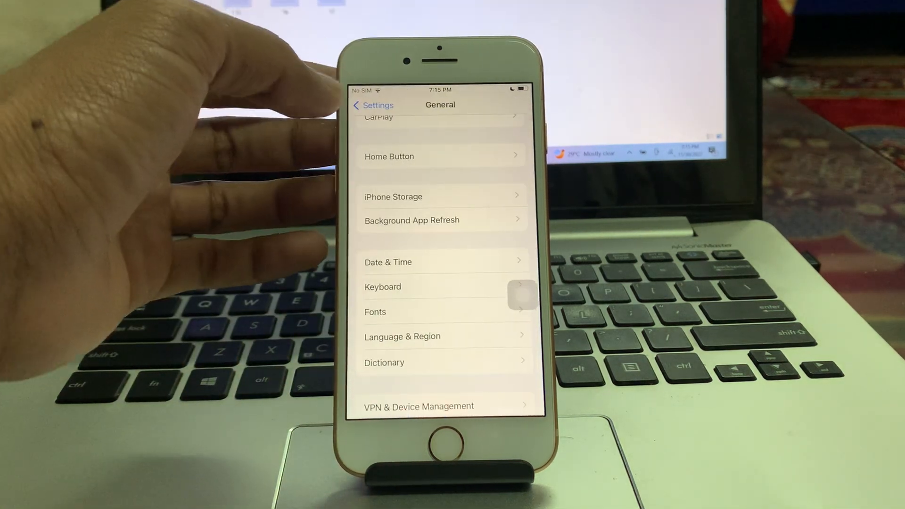